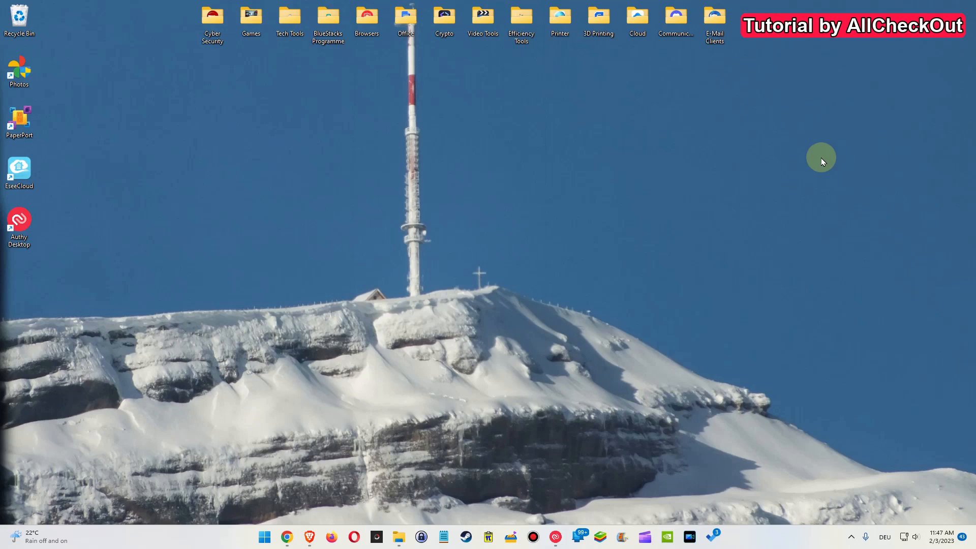
{"action": "mouse_move", "coordinate": [677, 256]}
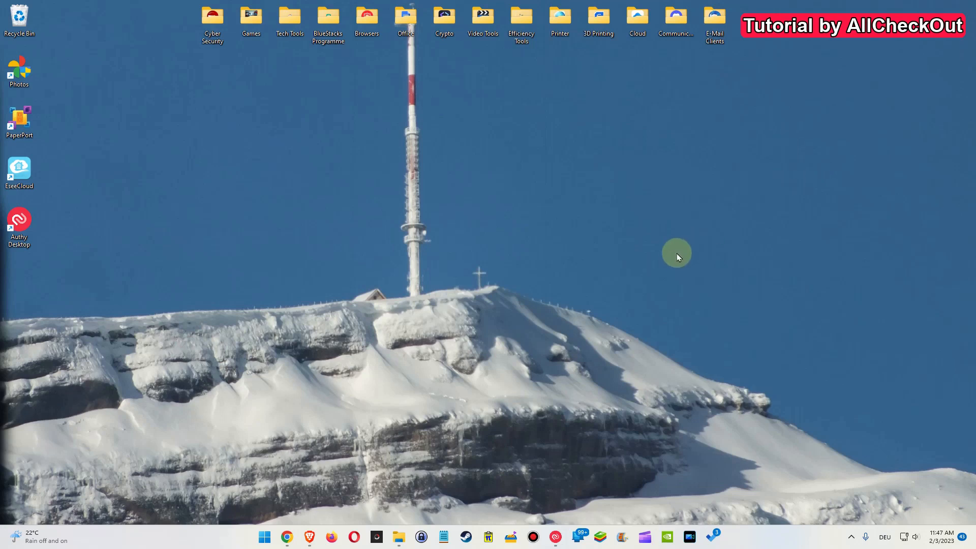
{"action": "mouse_move", "coordinate": [676, 260]}
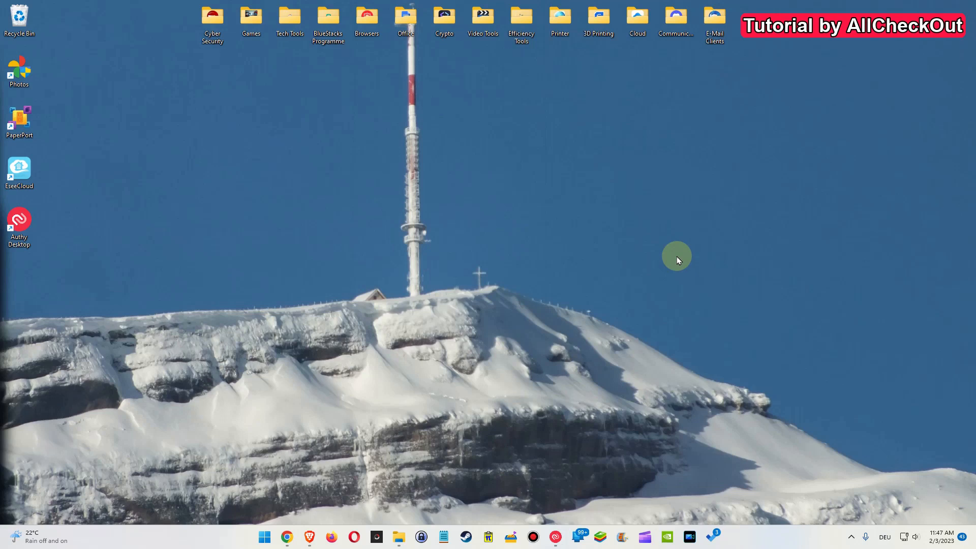
- Find 'bluetooth' from Start and reach the Bluetooth & devices page with Related settings in view
{"action": "type", "text": "bluetooth"}
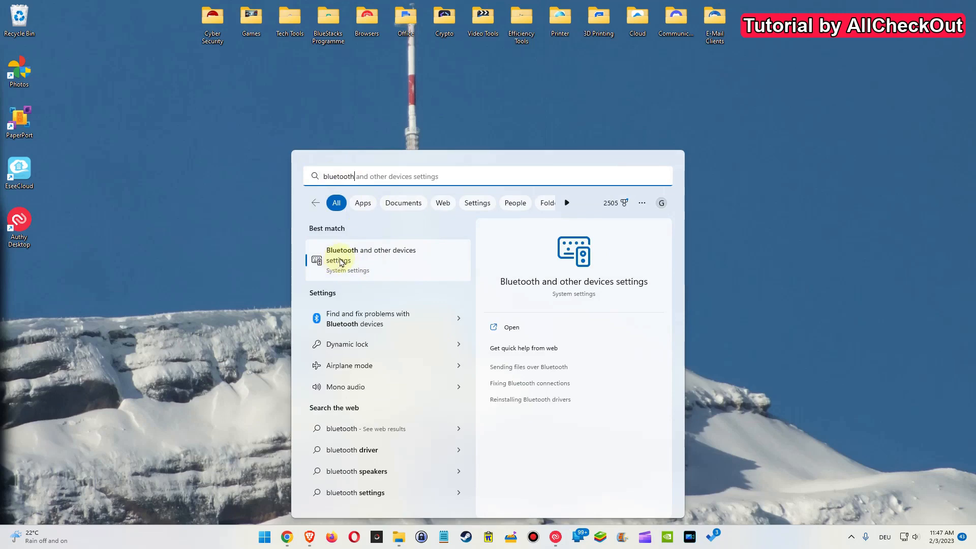
{"action": "left_click", "coordinate": [370, 256]}
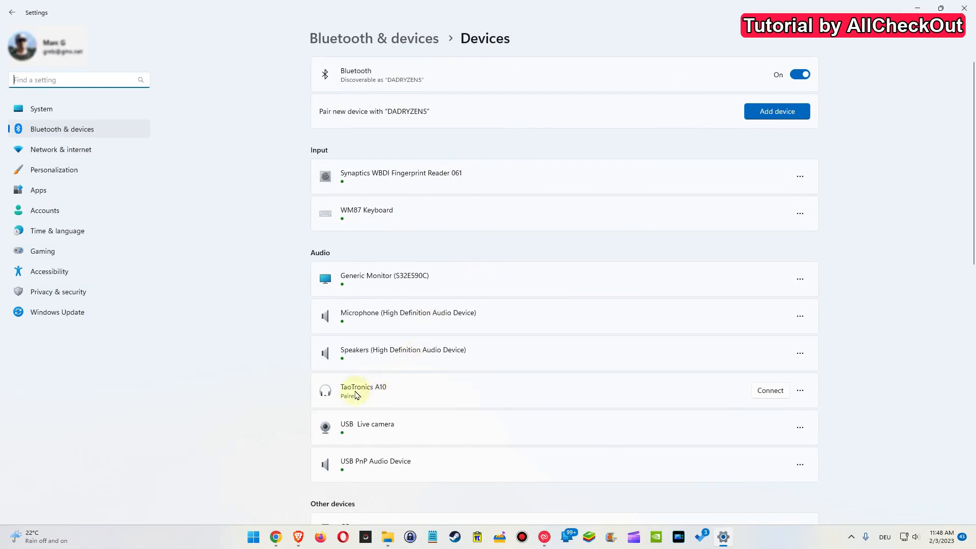
{"action": "scroll", "scroll_direction": "down", "scroll_amount": 3}
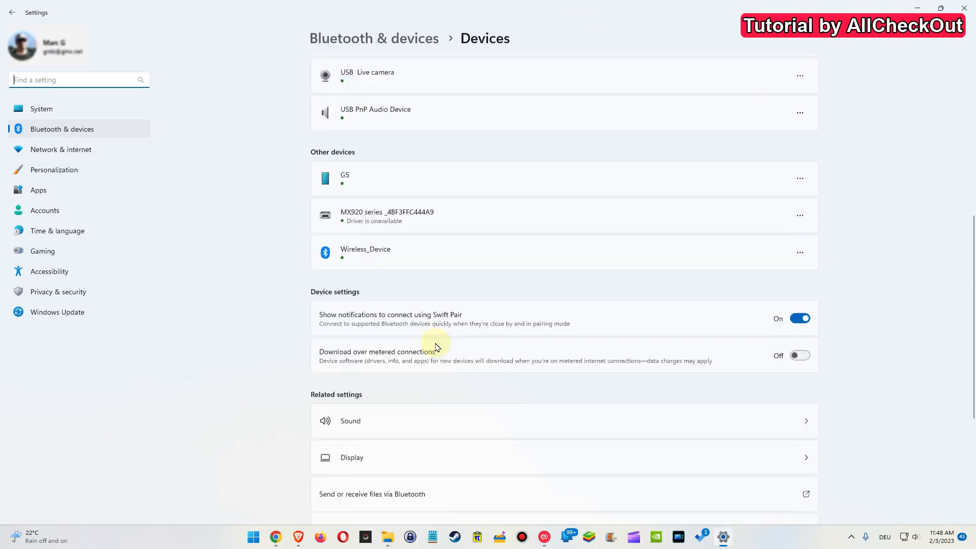
{"action": "scroll", "scroll_direction": "down", "scroll_amount": 3}
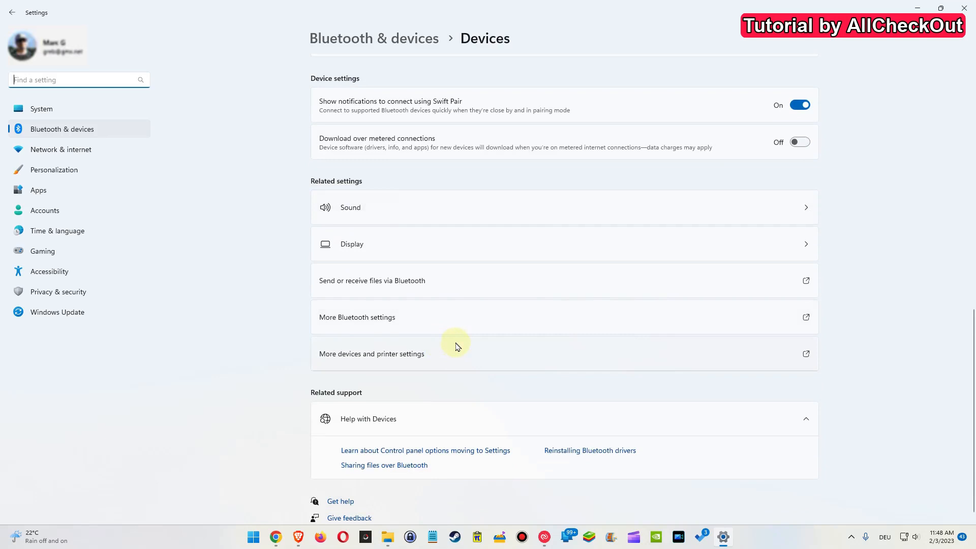
{"action": "mouse_move", "coordinate": [371, 185]}
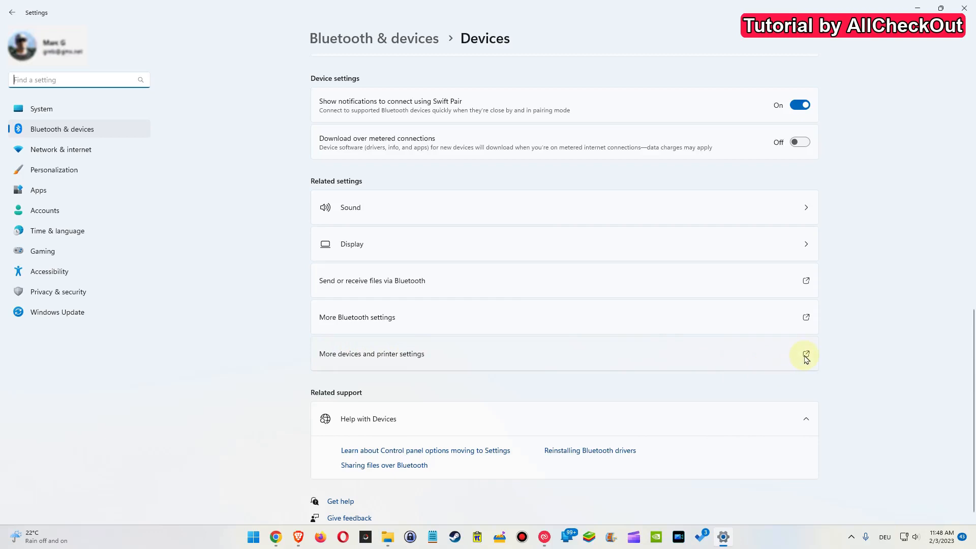
- From More devices and printer settings, bring up the TaoTronics A10 headset's Properties dialog
{"action": "left_click", "coordinate": [805, 355]}
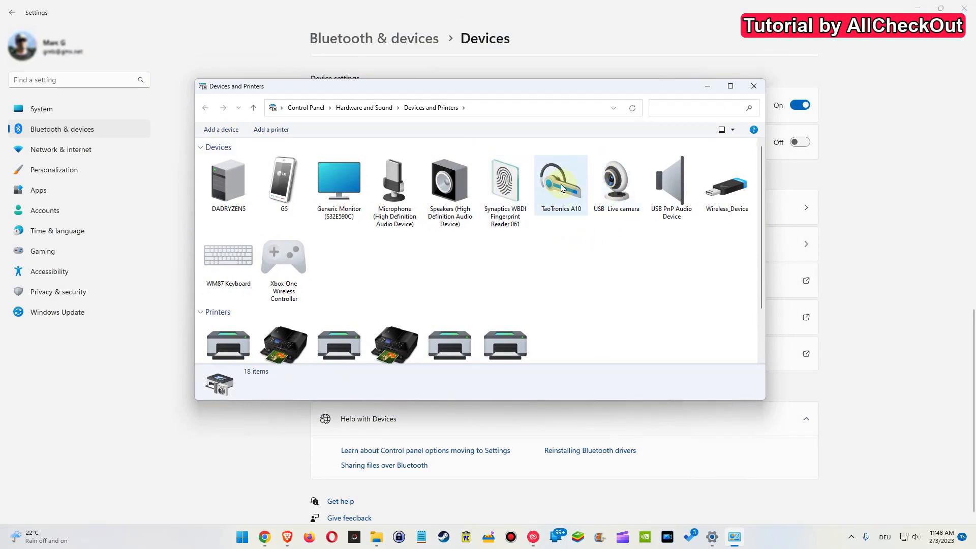
{"action": "mouse_move", "coordinate": [560, 184]}
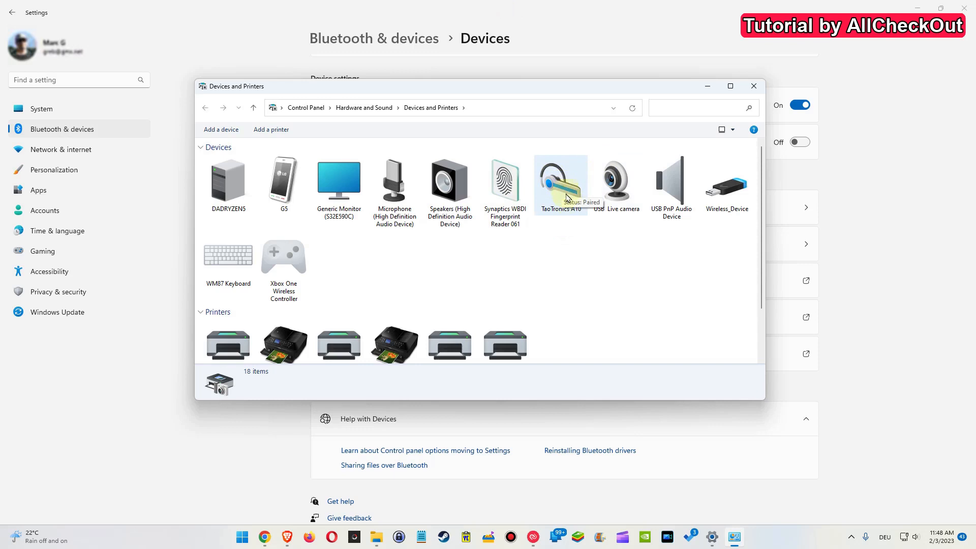
{"action": "right_click", "coordinate": [559, 181]}
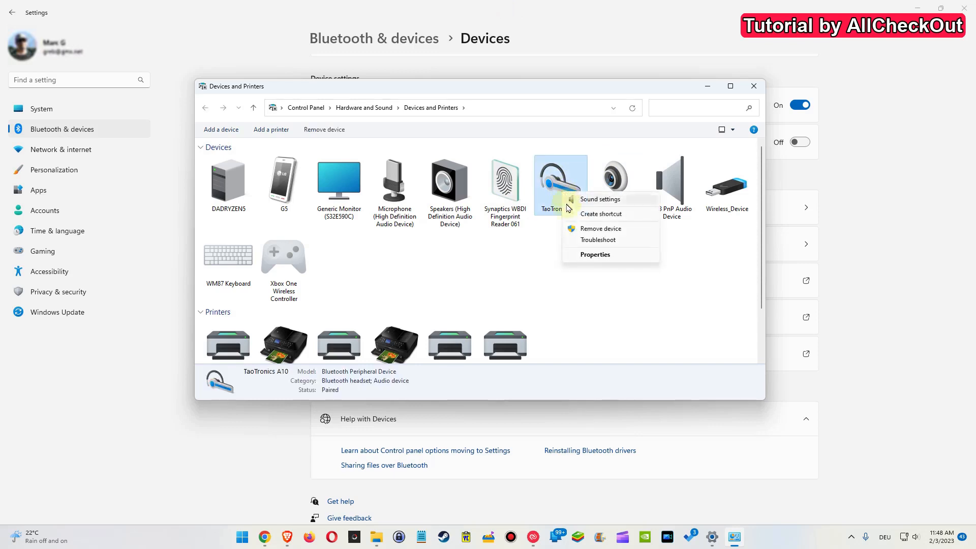
{"action": "mouse_move", "coordinate": [595, 254]}
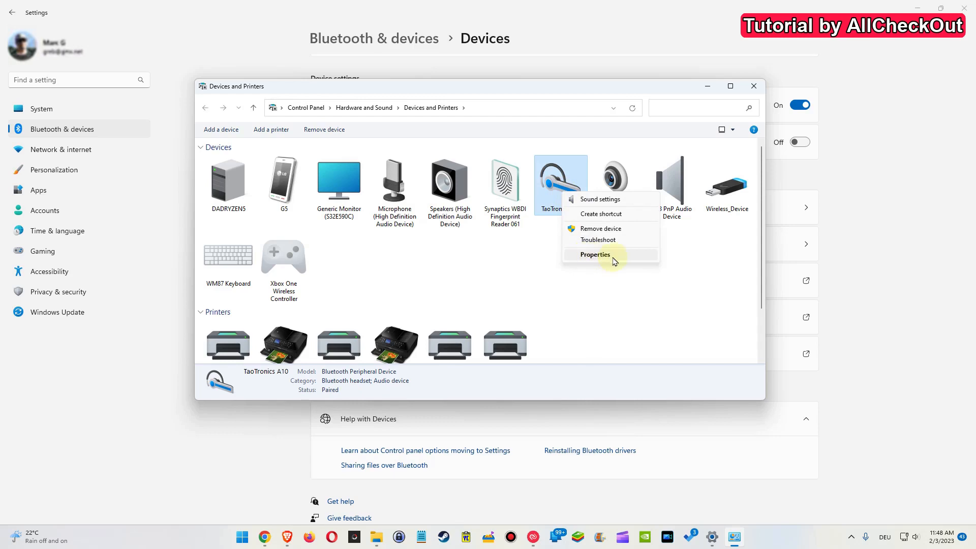
{"action": "left_click", "coordinate": [594, 254]}
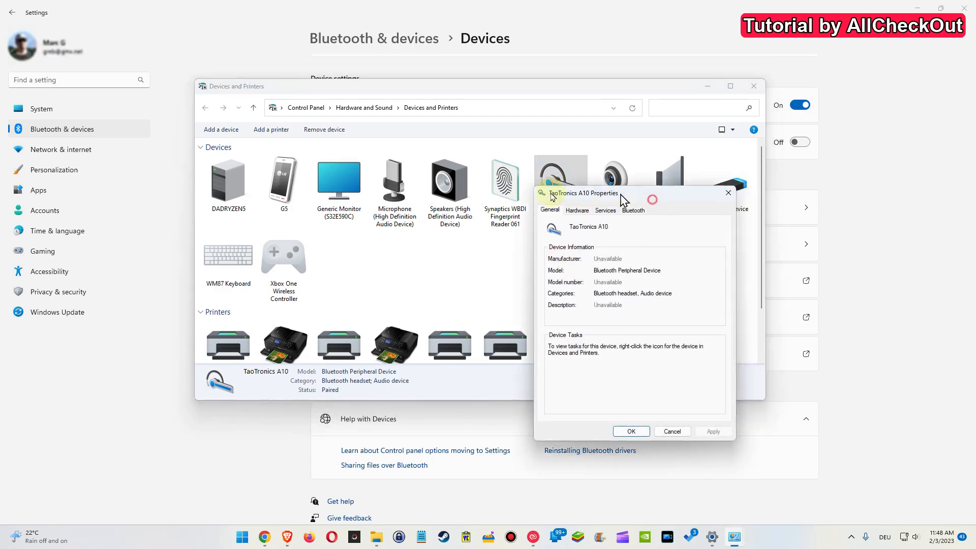
- Toggle the Handsfree Telephony service on the Services tab, leaving all services enabled, and confirm with OK
{"action": "left_click", "coordinate": [604, 209]}
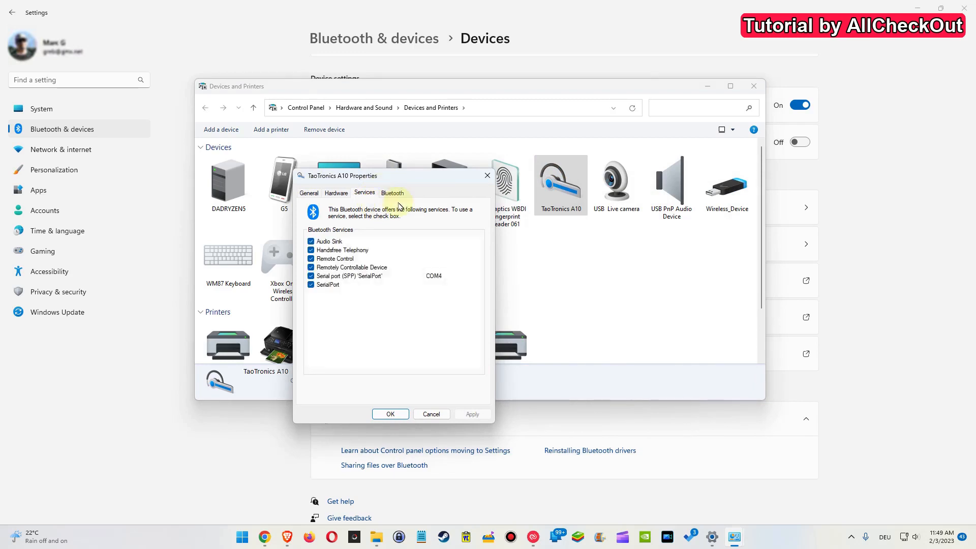
{"action": "mouse_move", "coordinate": [445, 181]}
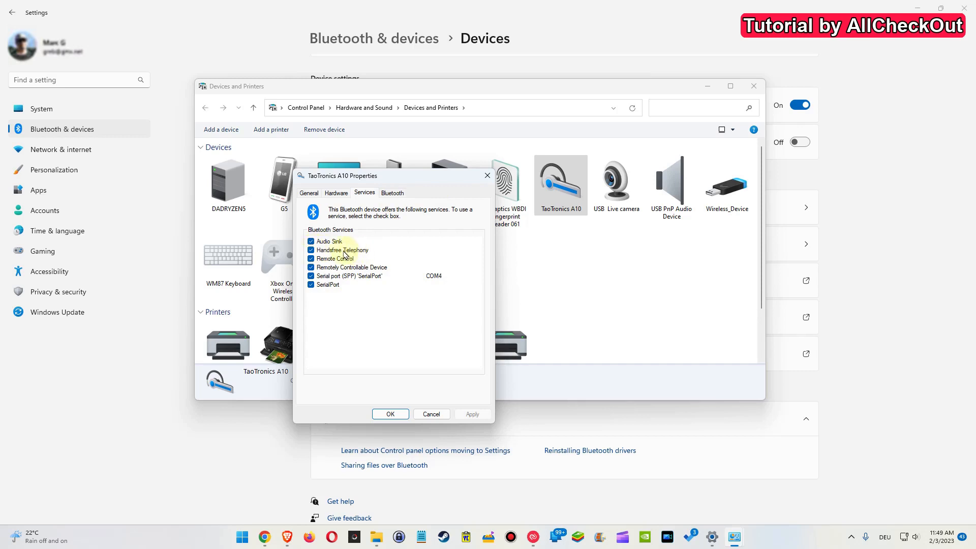
{"action": "left_click", "coordinate": [311, 250]}
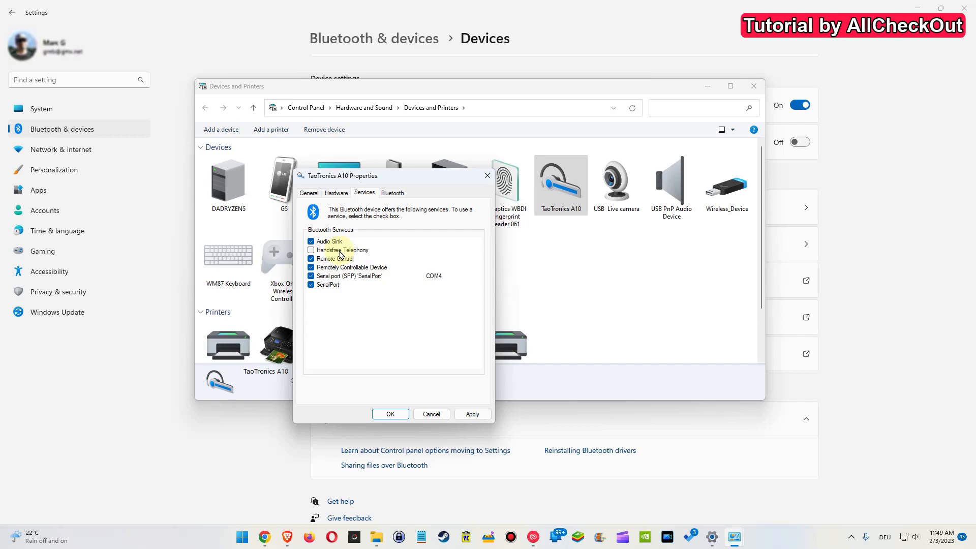
{"action": "left_click", "coordinate": [311, 250]}
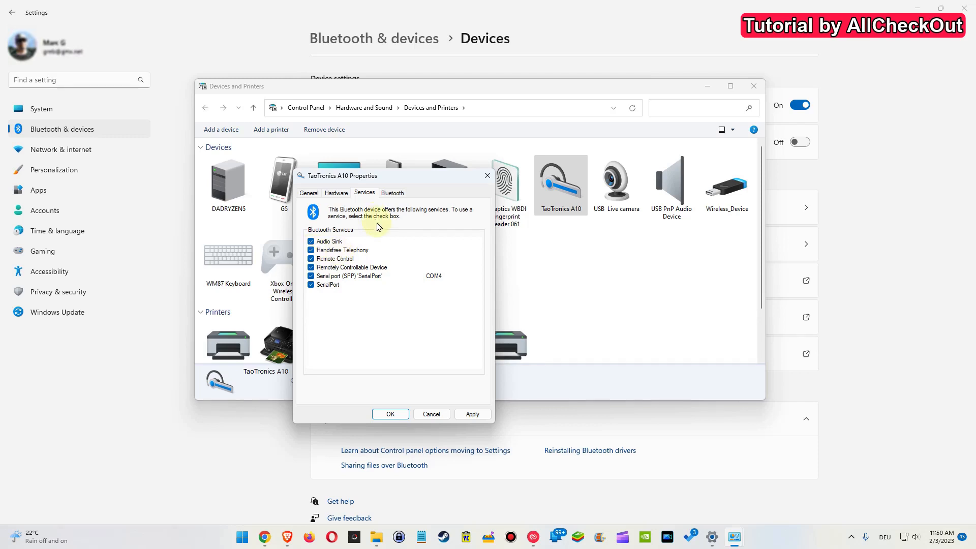
{"action": "left_click", "coordinate": [311, 250]}
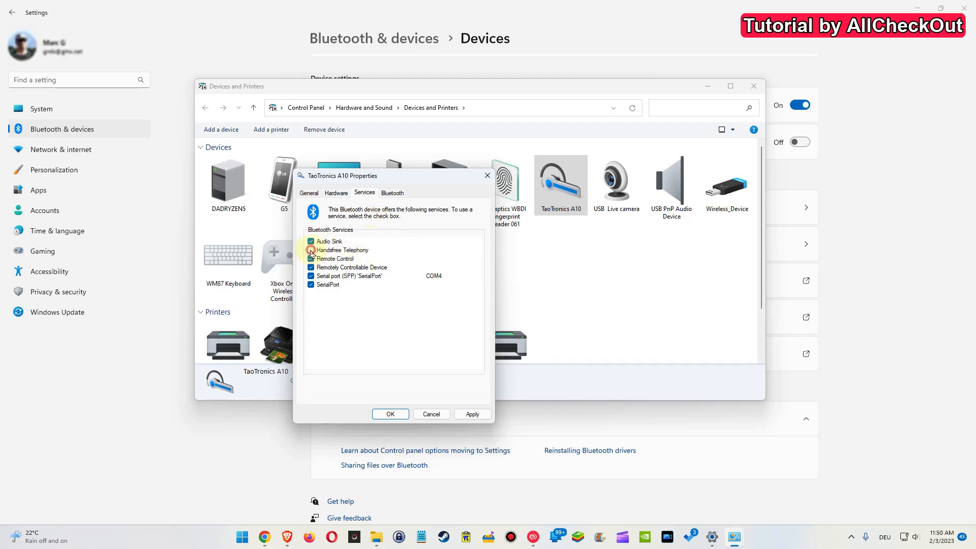
{"action": "left_click", "coordinate": [311, 250]}
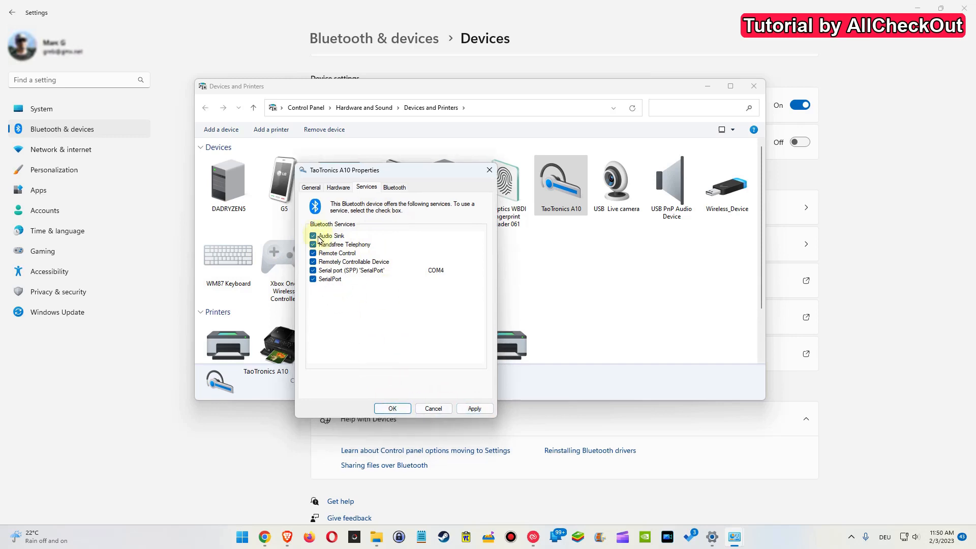
{"action": "left_click", "coordinate": [392, 409]}
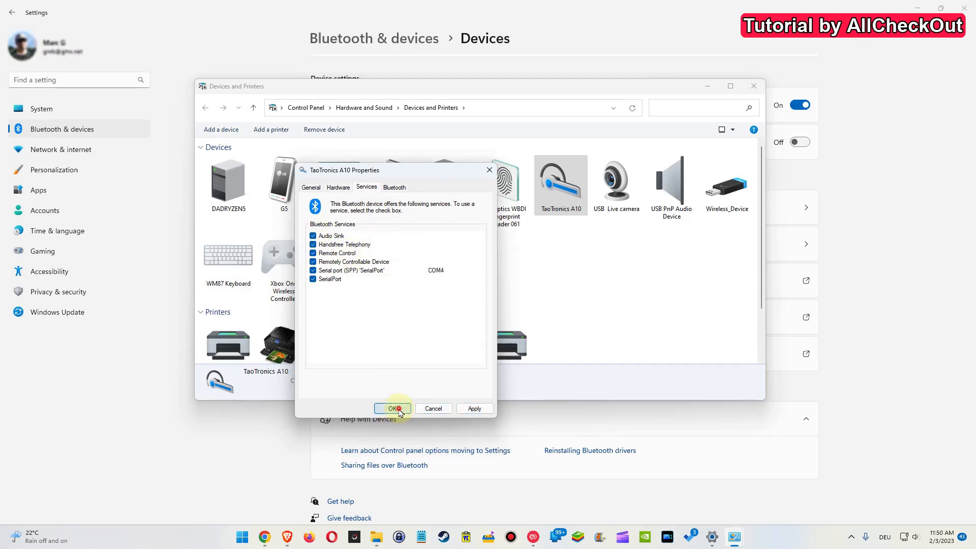
{"action": "left_click", "coordinate": [390, 409]}
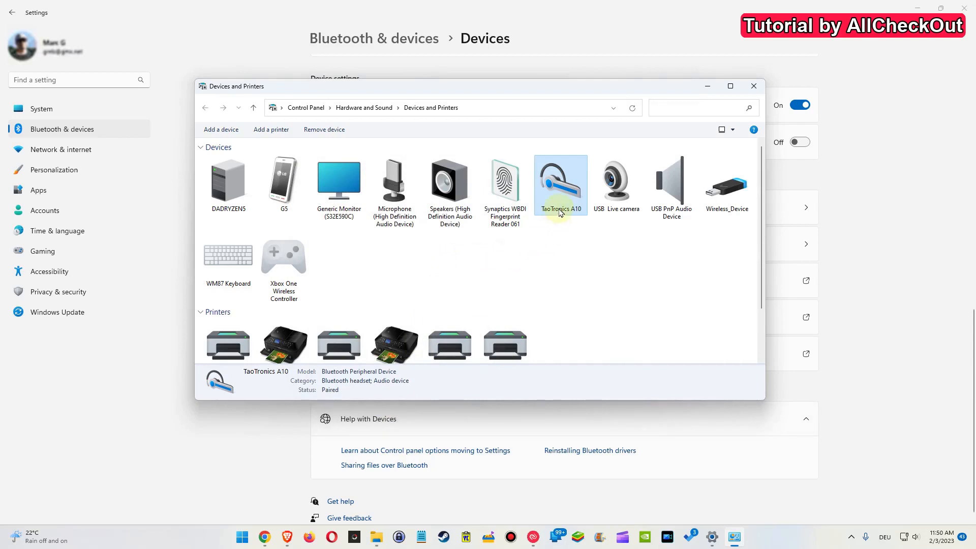
- From the headset's Sound settings, bring up Properties for the TaoTronics A10 Headphones playback device
{"action": "right_click", "coordinate": [559, 184]}
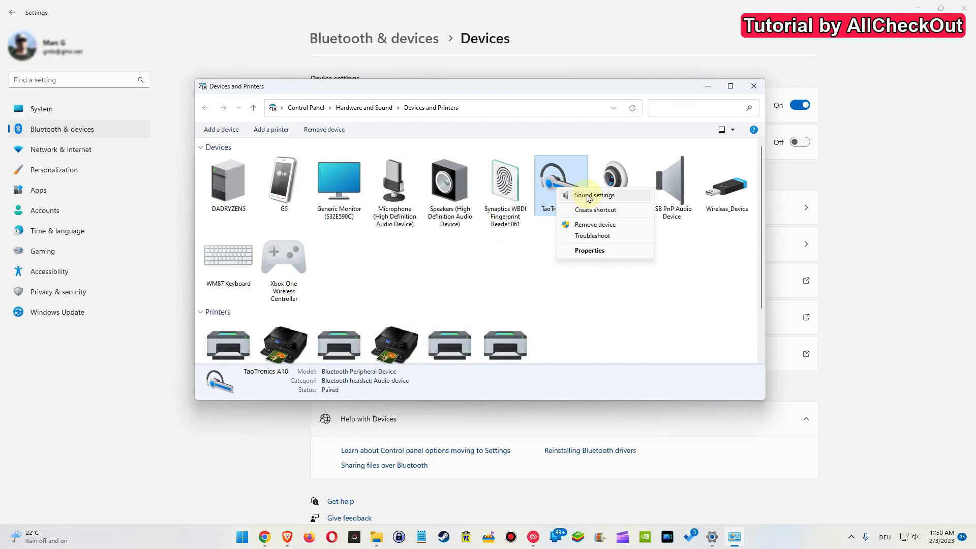
{"action": "left_click", "coordinate": [594, 195]}
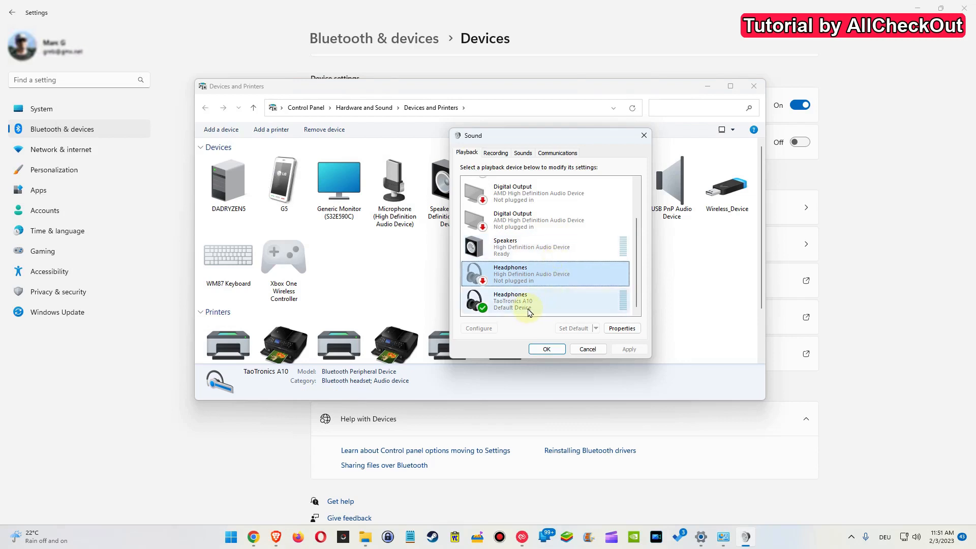
{"action": "left_click", "coordinate": [545, 301]}
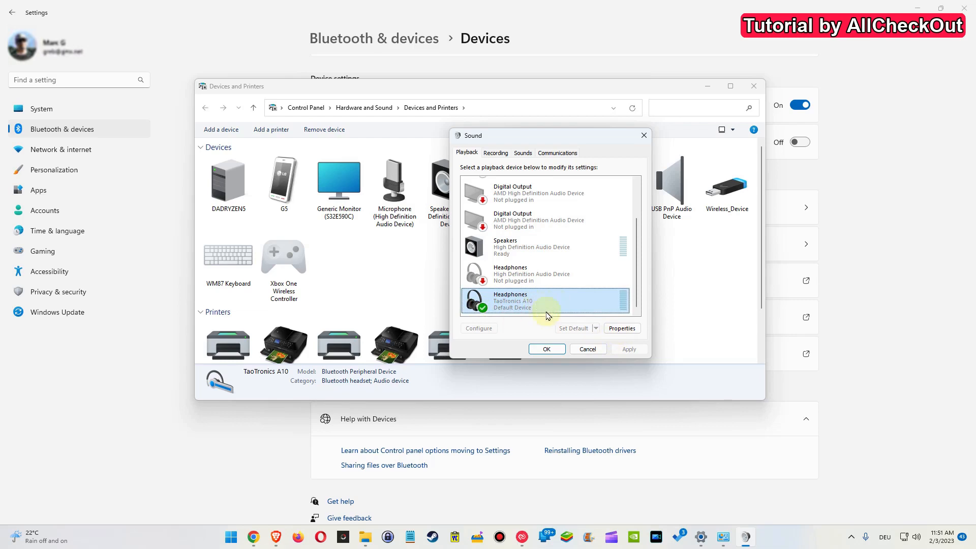
{"action": "left_click", "coordinate": [620, 328]}
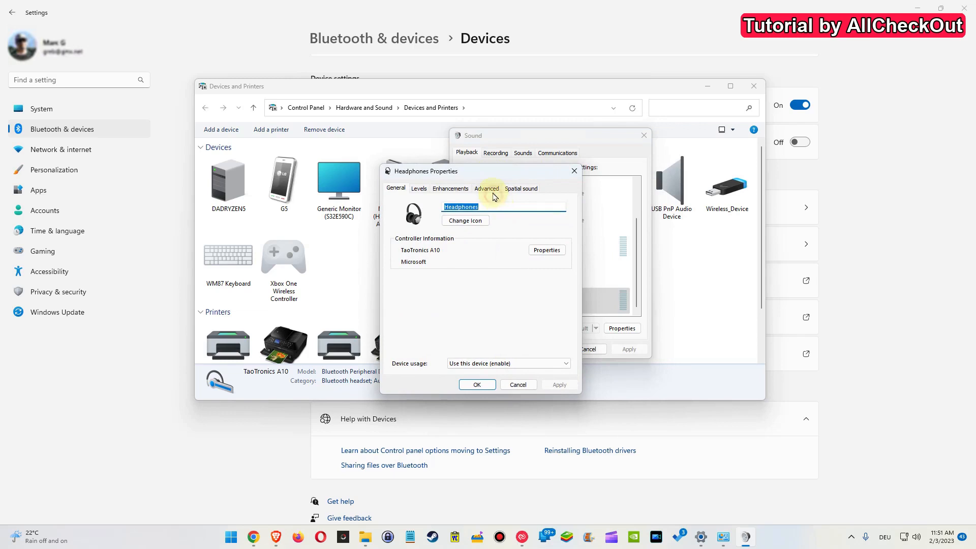
- On the Advanced tab, keep 'Allow applications to take exclusive control' ticked and confirm with OK
{"action": "left_click", "coordinate": [486, 189]}
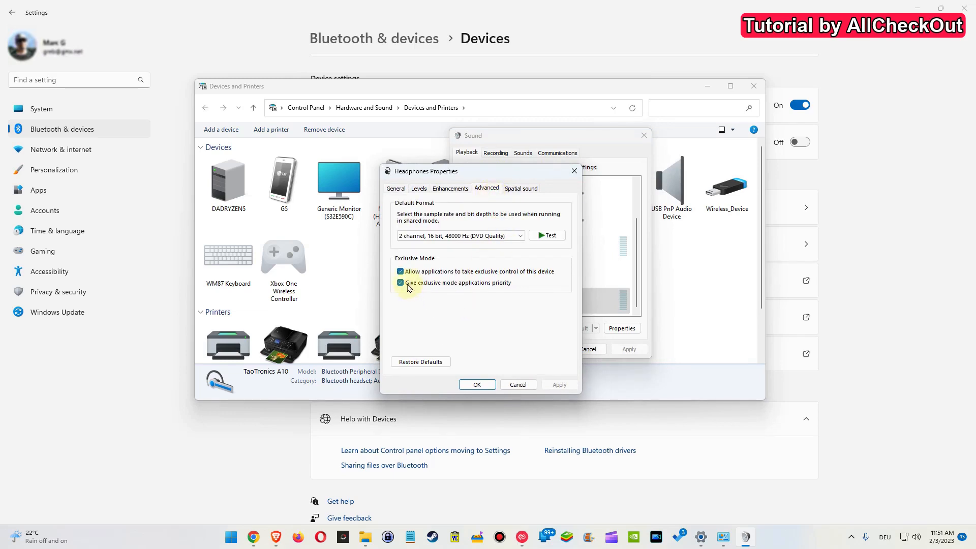
{"action": "left_click", "coordinate": [401, 271]}
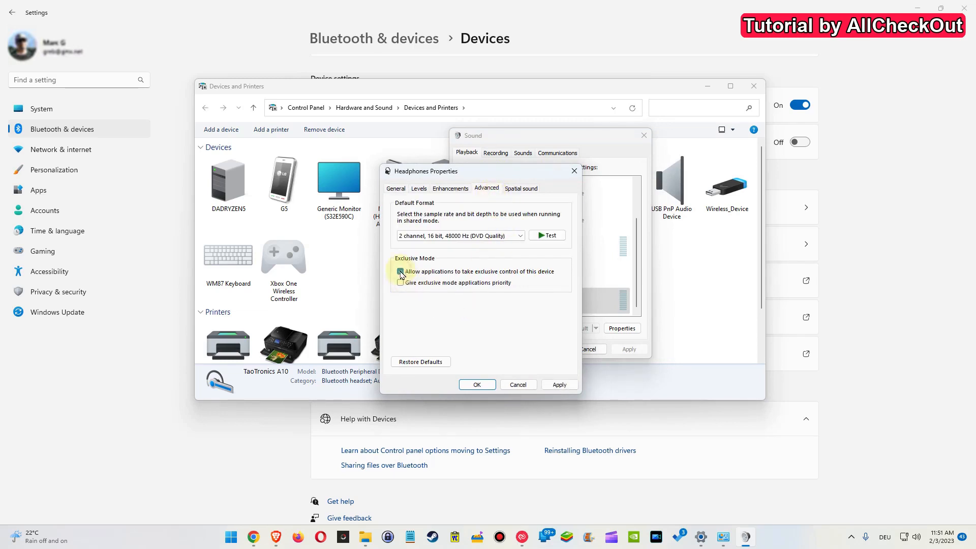
{"action": "left_click", "coordinate": [400, 272]}
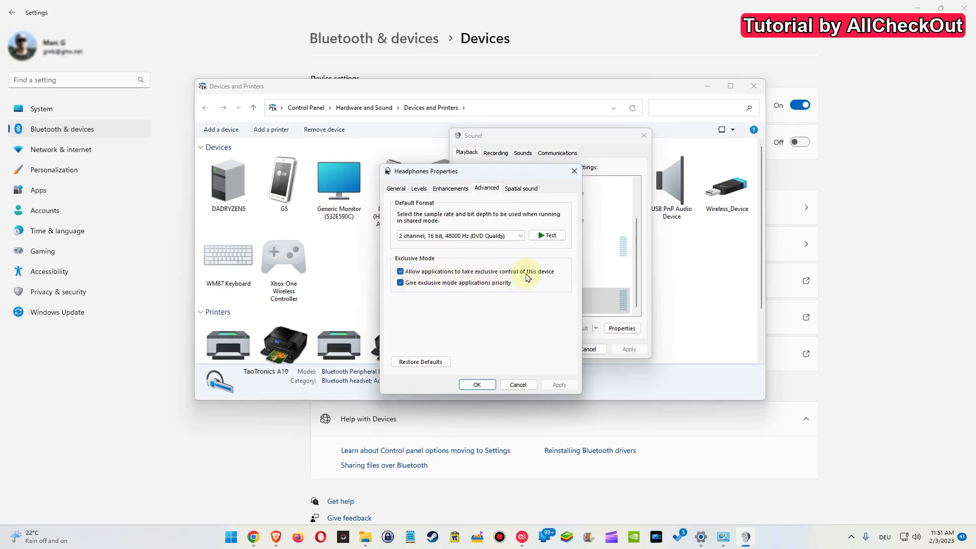
{"action": "mouse_move", "coordinate": [434, 289]}
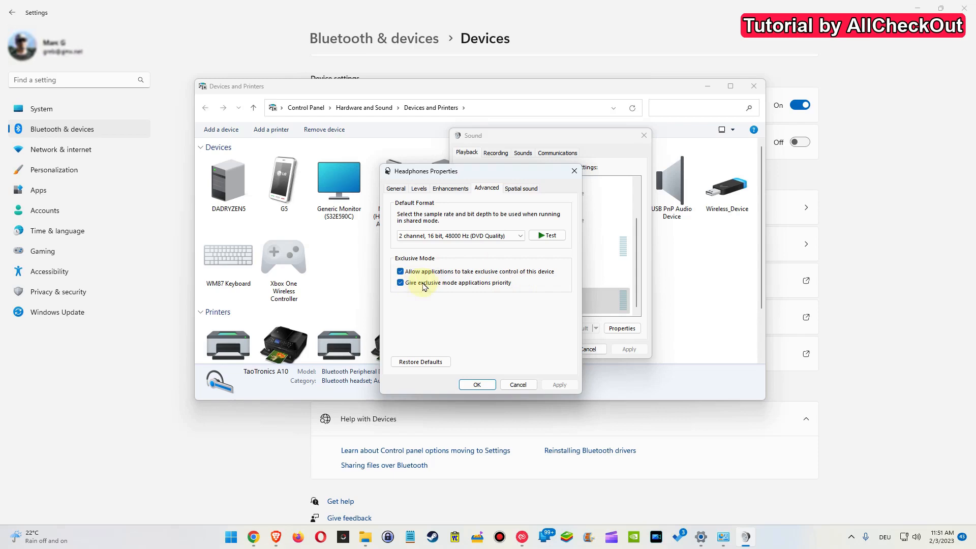
{"action": "mouse_move", "coordinate": [477, 384]}
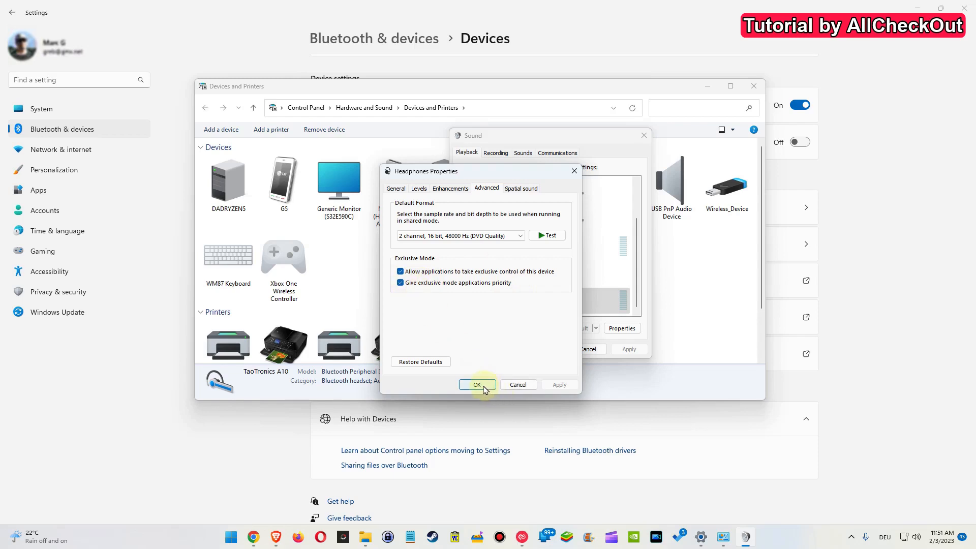
{"action": "left_click", "coordinate": [477, 384]}
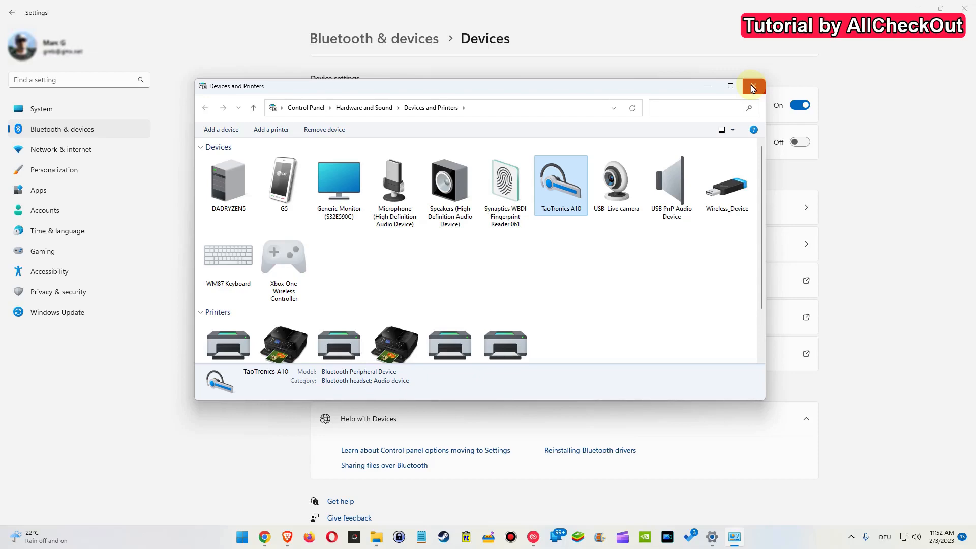
- Close Devices and Printers and scroll the Amazon USB Bluetooth adapter results down to the ZEXMTE and SUMEE dongles
{"action": "left_click", "coordinate": [752, 85]}
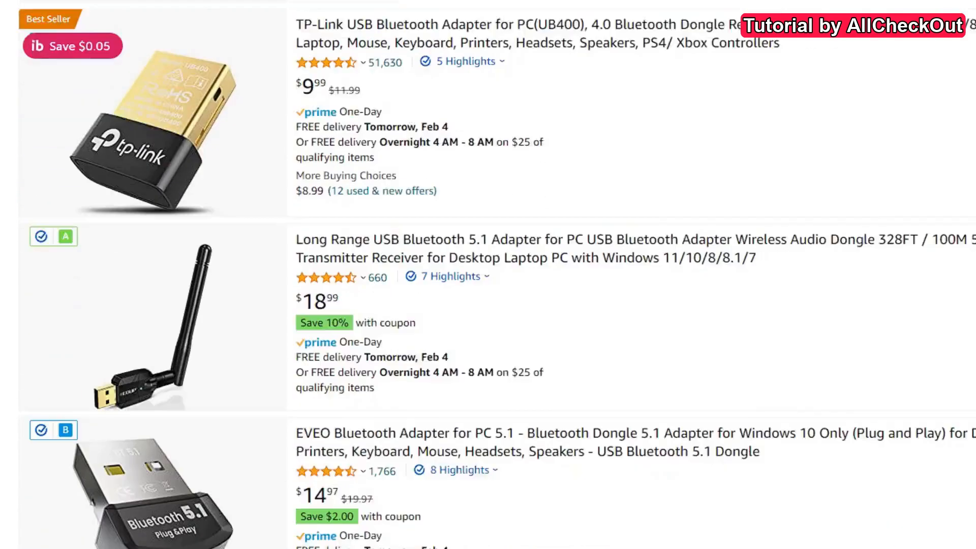
{"action": "scroll", "scroll_direction": "down", "scroll_amount": 3}
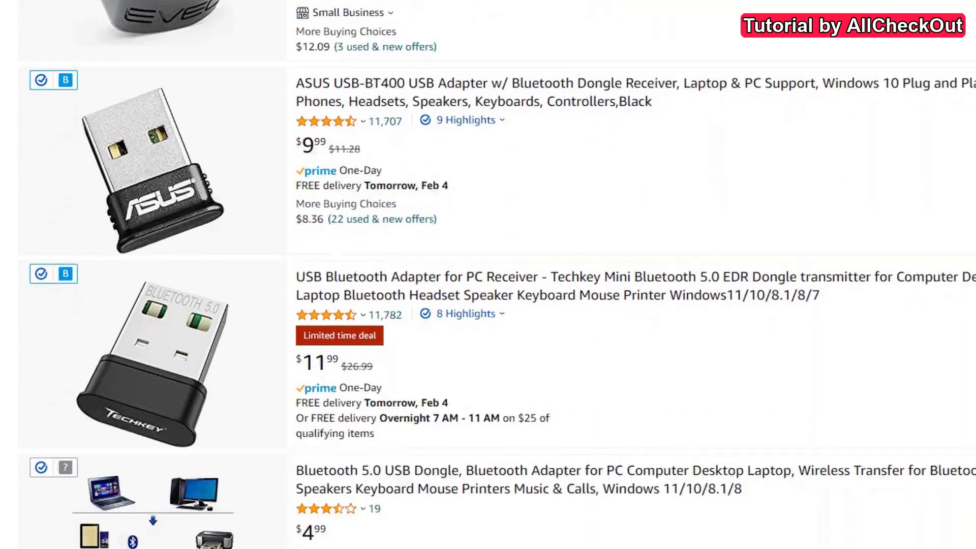
{"action": "scroll", "scroll_direction": "down", "scroll_amount": 3}
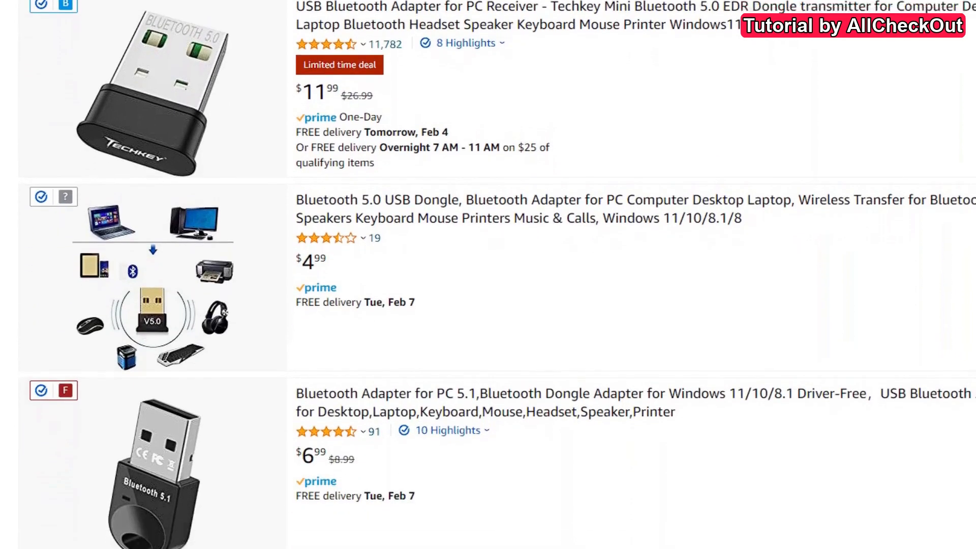
{"action": "scroll", "scroll_direction": "down", "scroll_amount": 3}
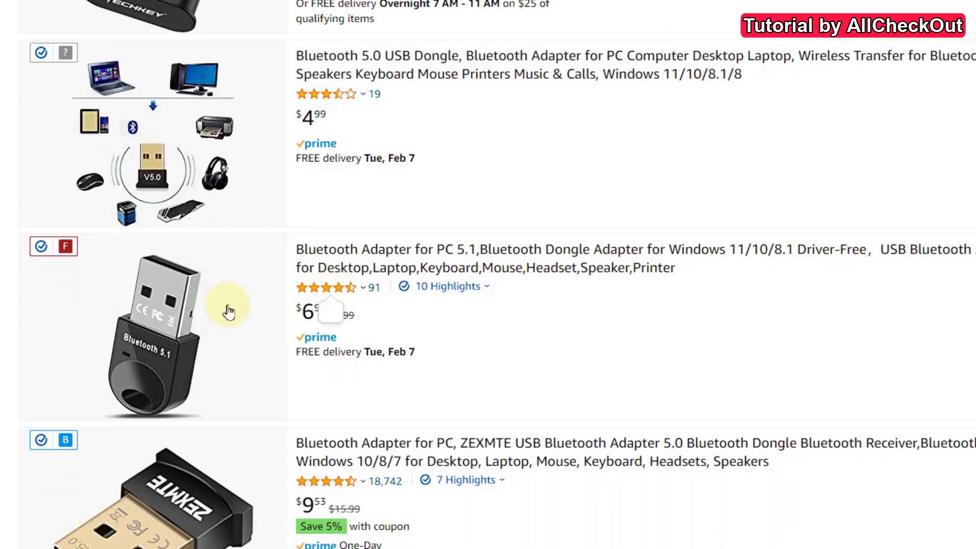
{"action": "scroll", "scroll_direction": "down", "scroll_amount": 3}
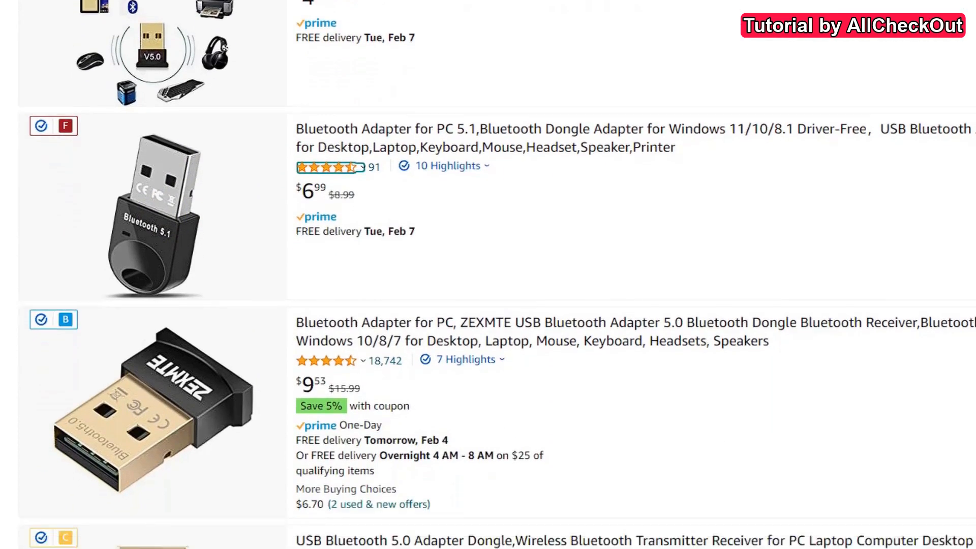
{"action": "scroll", "scroll_direction": "down", "scroll_amount": 3}
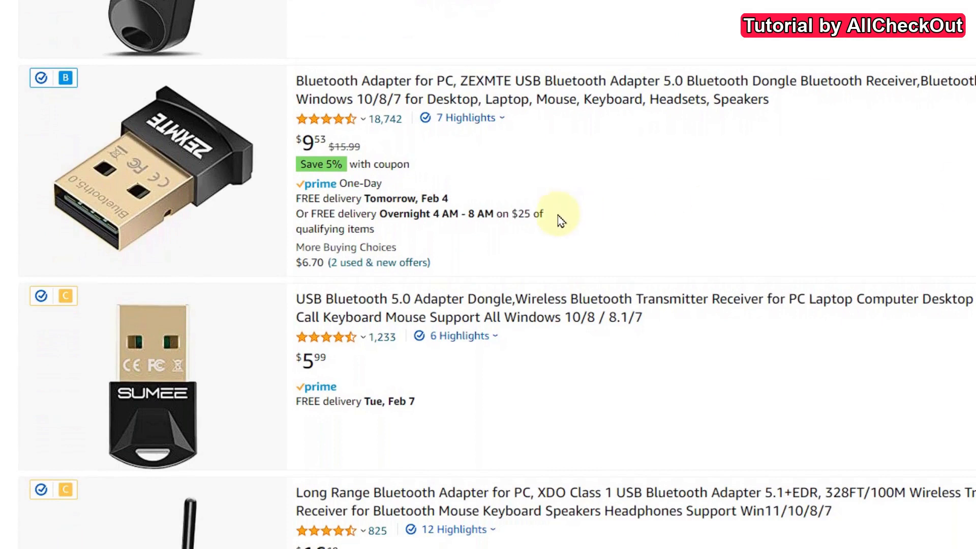
{"action": "mouse_move", "coordinate": [583, 376]}
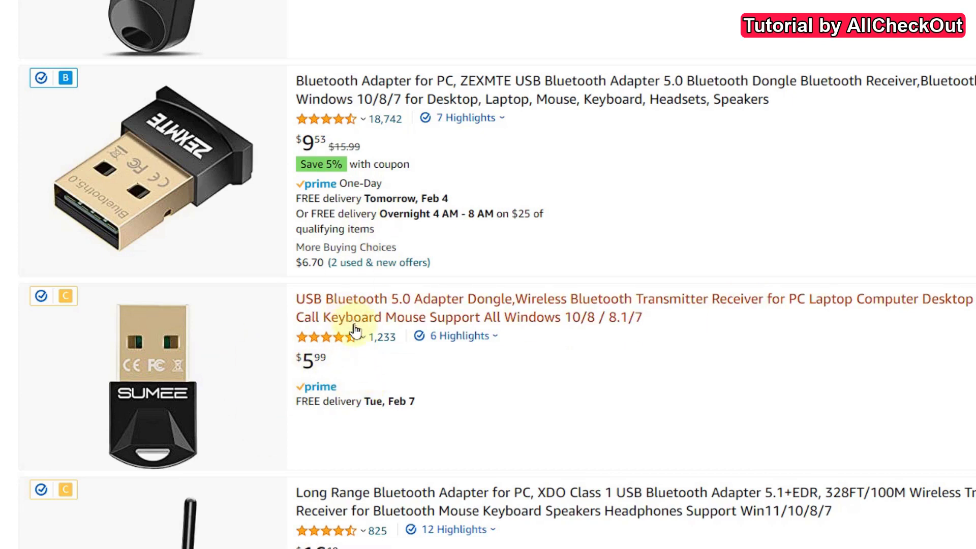
{"action": "mouse_move", "coordinate": [490, 279]}
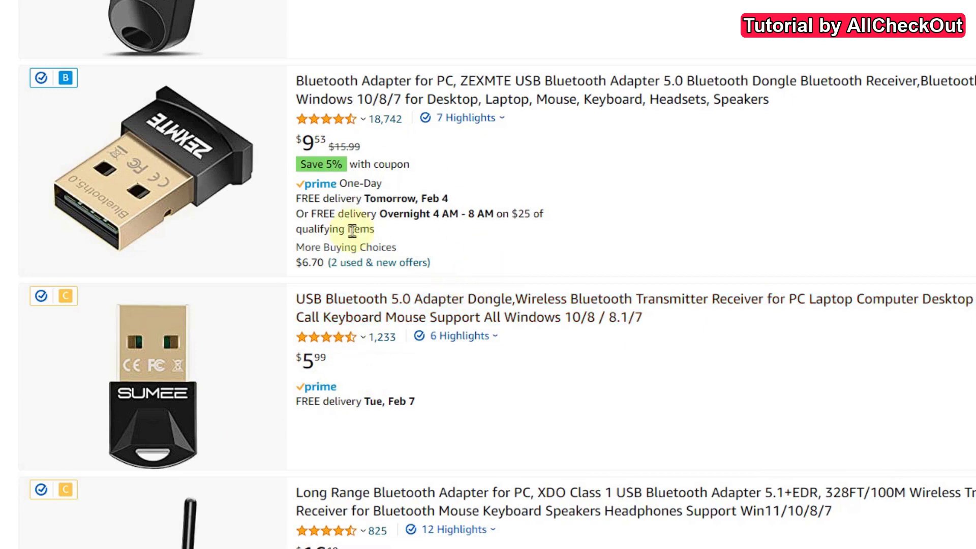
{"action": "mouse_move", "coordinate": [415, 346]}
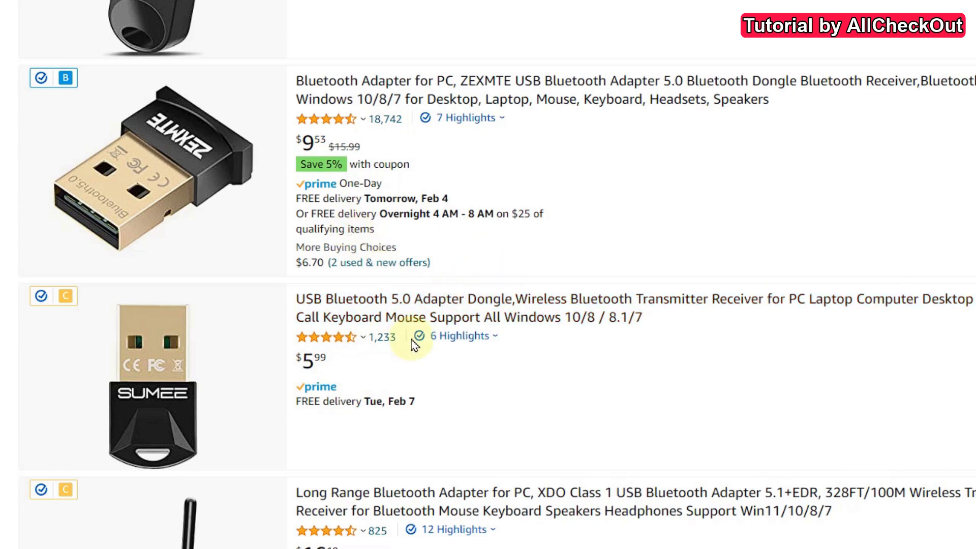